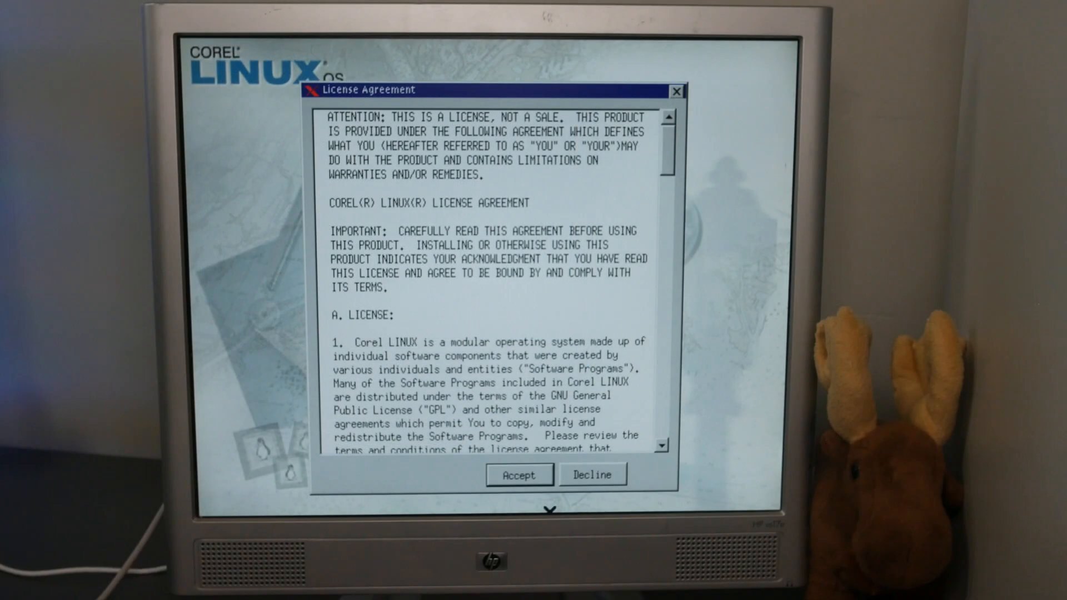
Step: Accept the license agreement and enter the user name "mike"
{"action": "left_click", "coordinate": [518, 475]}
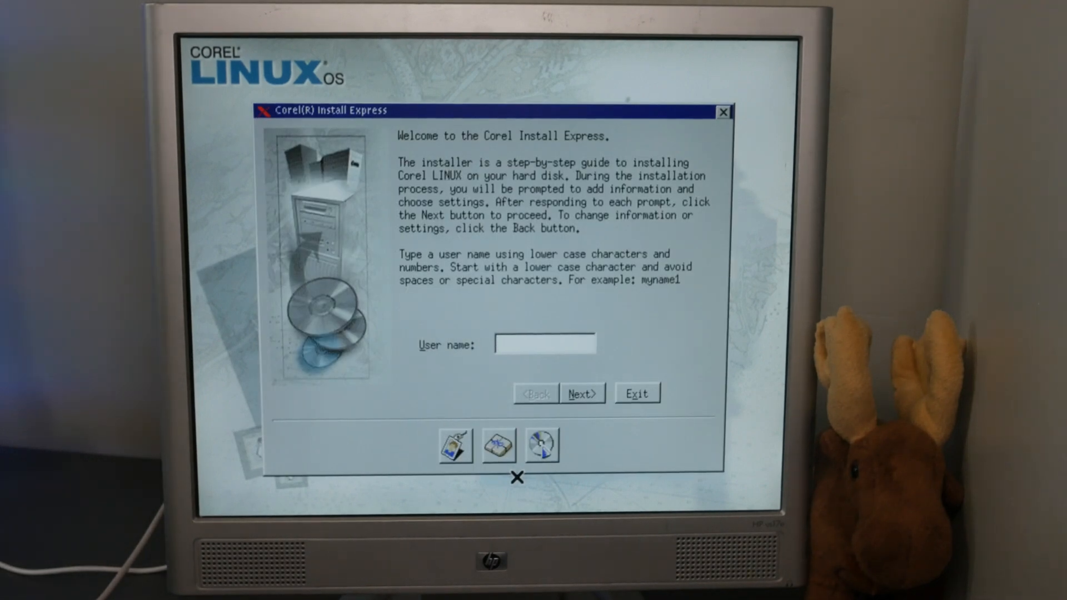
{"action": "type", "text": "mike"}
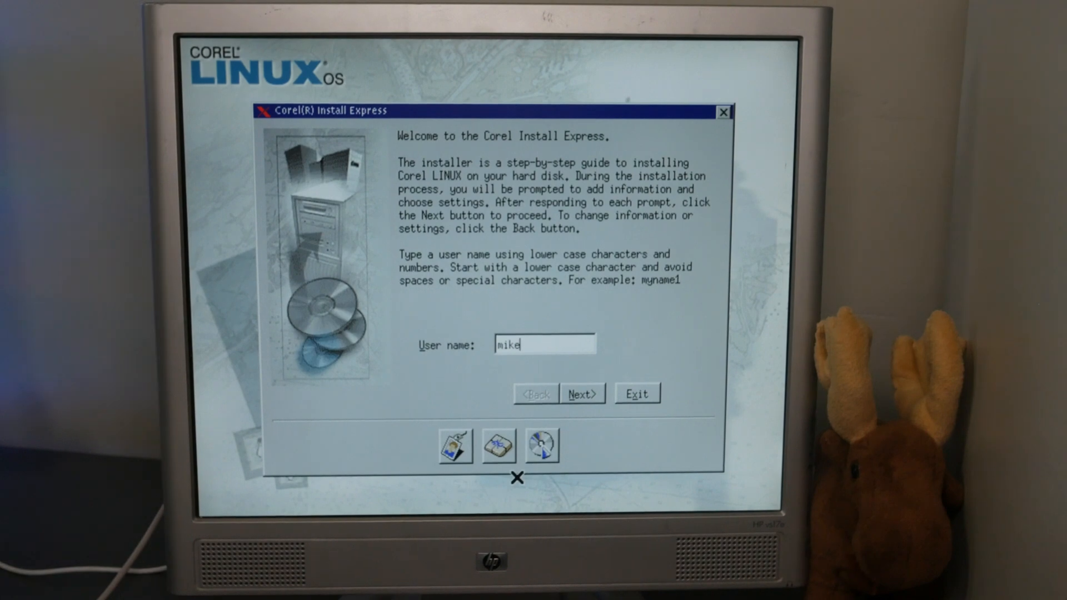
{"action": "mouse_move", "coordinate": [601, 421]}
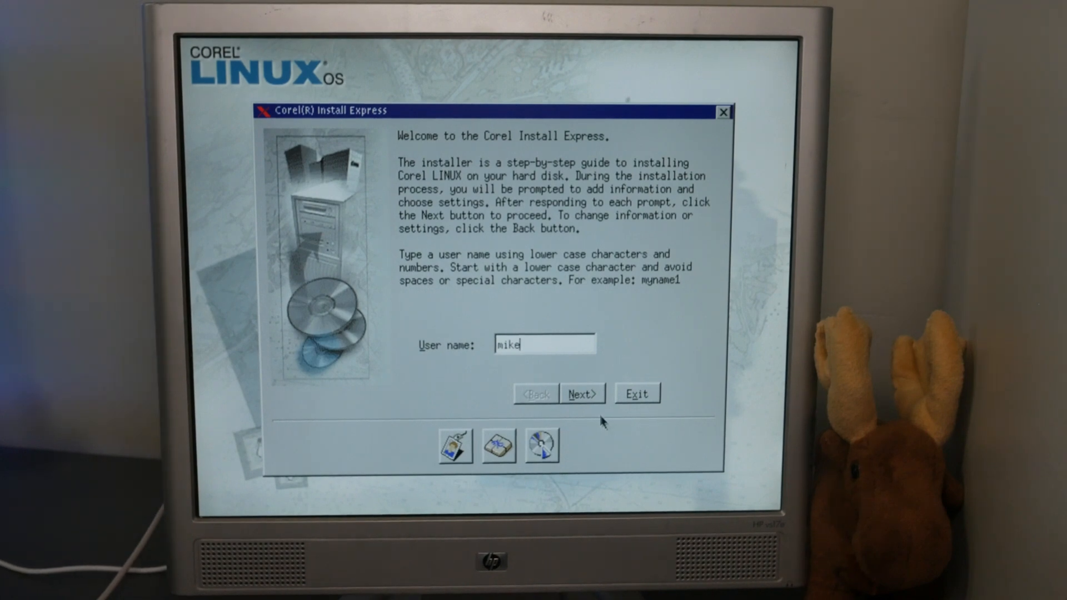
Step: Choose advanced install options and a Custom selection of applications
{"action": "left_click", "coordinate": [581, 393]}
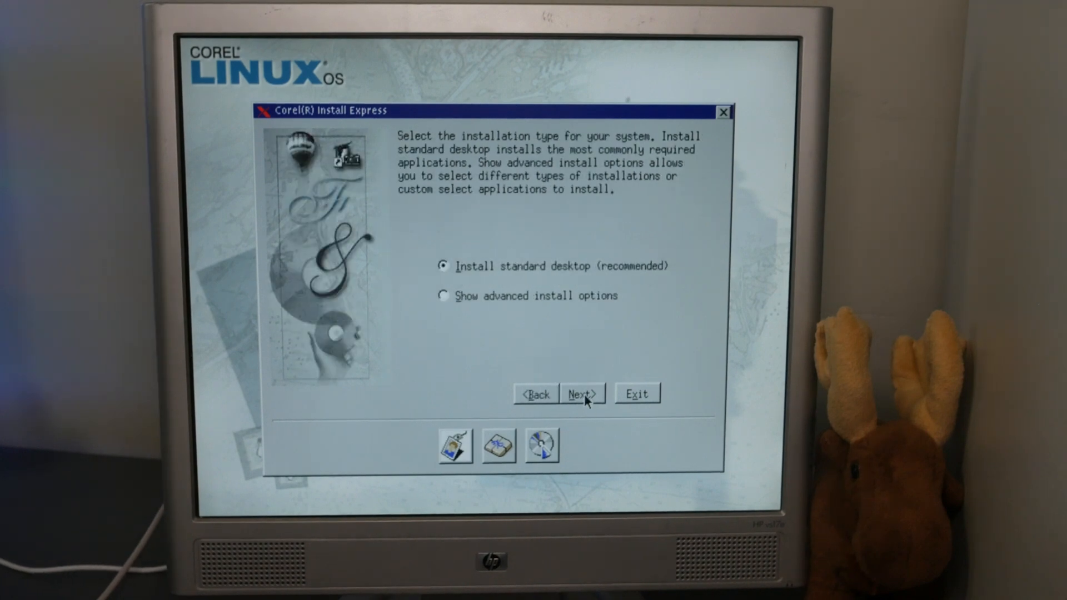
{"action": "left_click", "coordinate": [443, 295]}
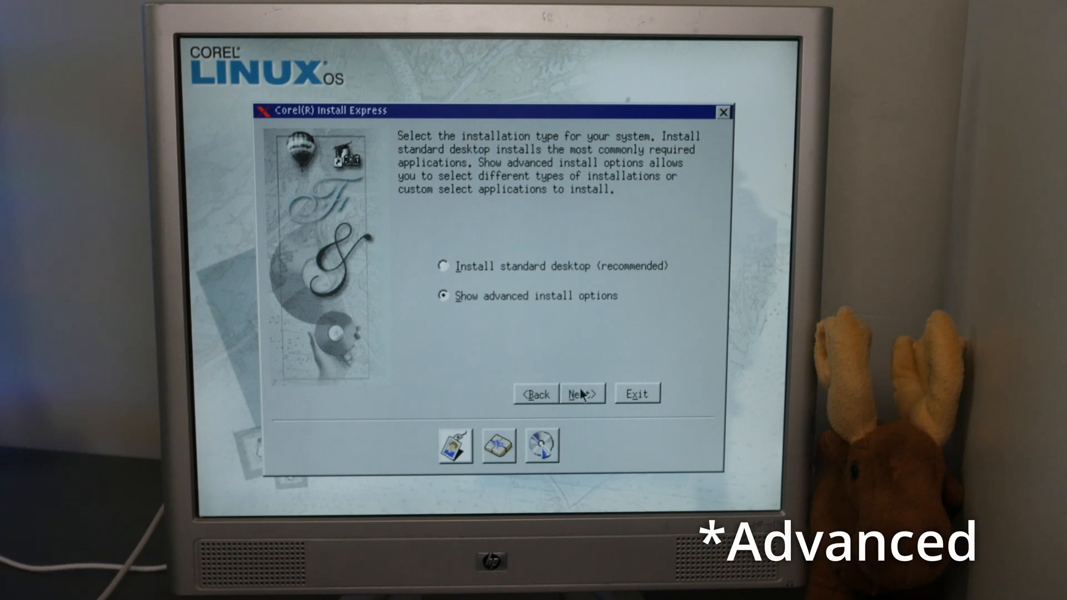
{"action": "left_click", "coordinate": [581, 394]}
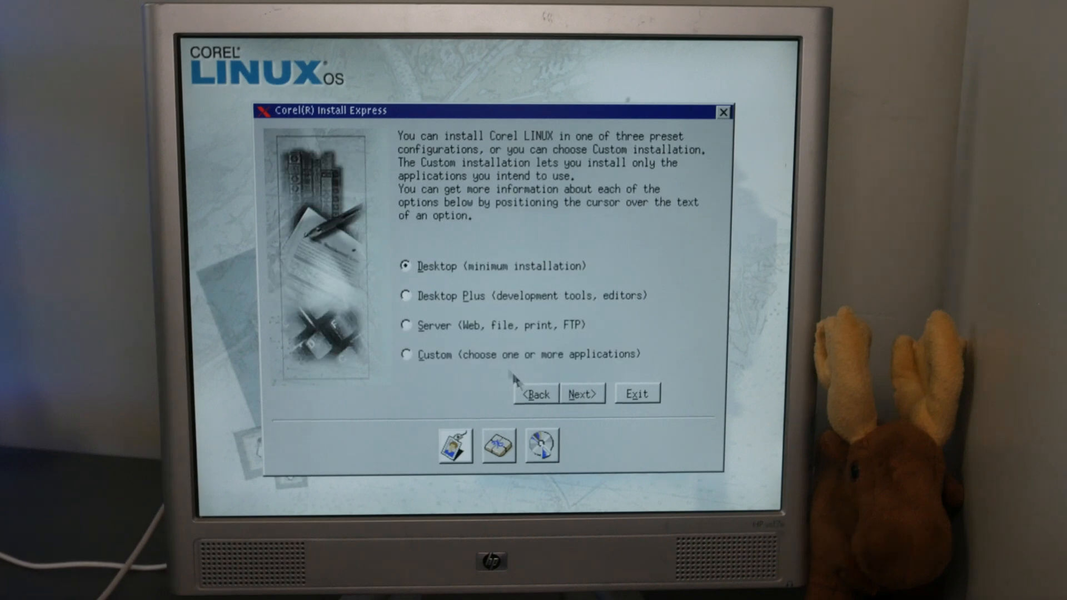
{"action": "mouse_move", "coordinate": [507, 354]}
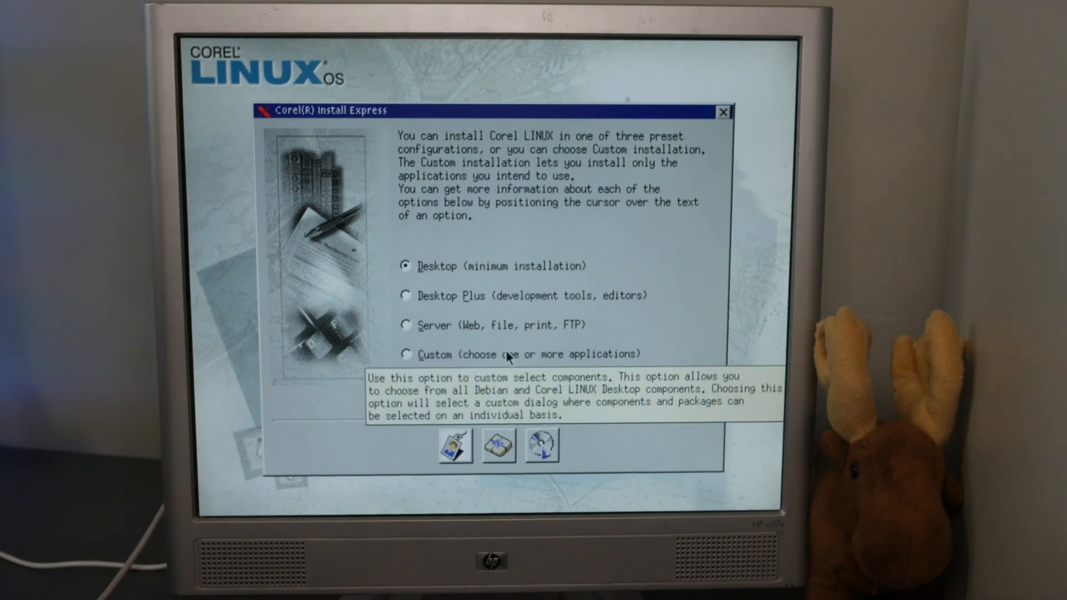
{"action": "left_click", "coordinate": [406, 353]}
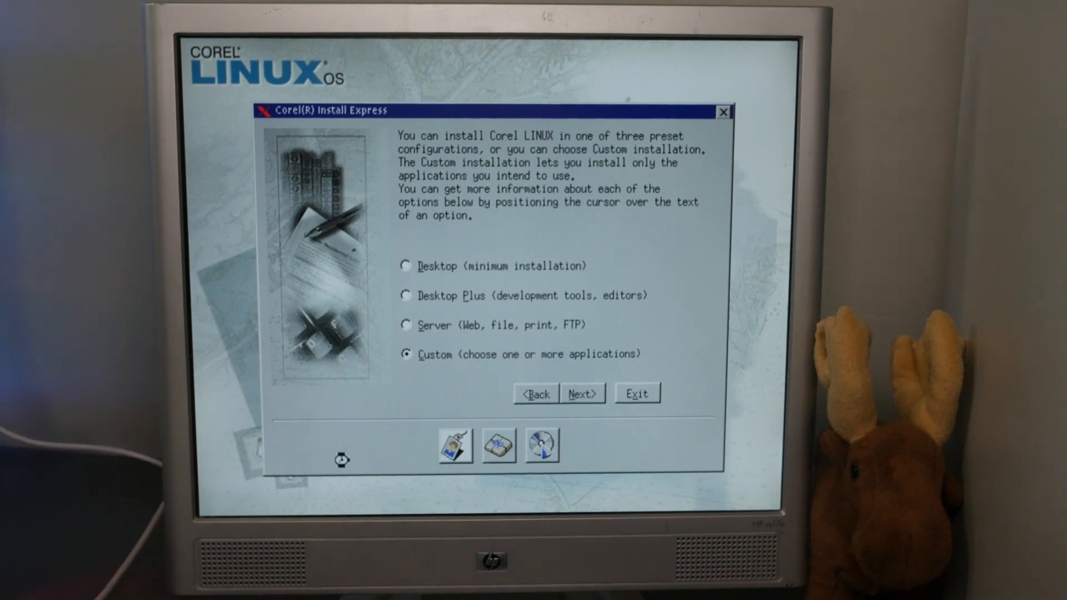
{"action": "left_click", "coordinate": [581, 393]}
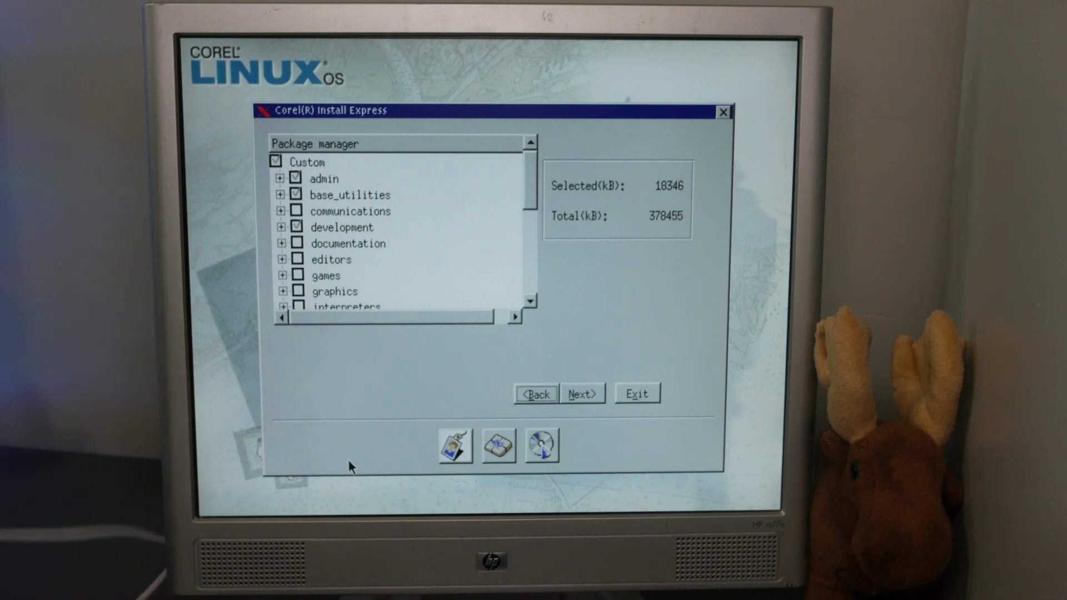
{"action": "mouse_move", "coordinate": [650, 346]}
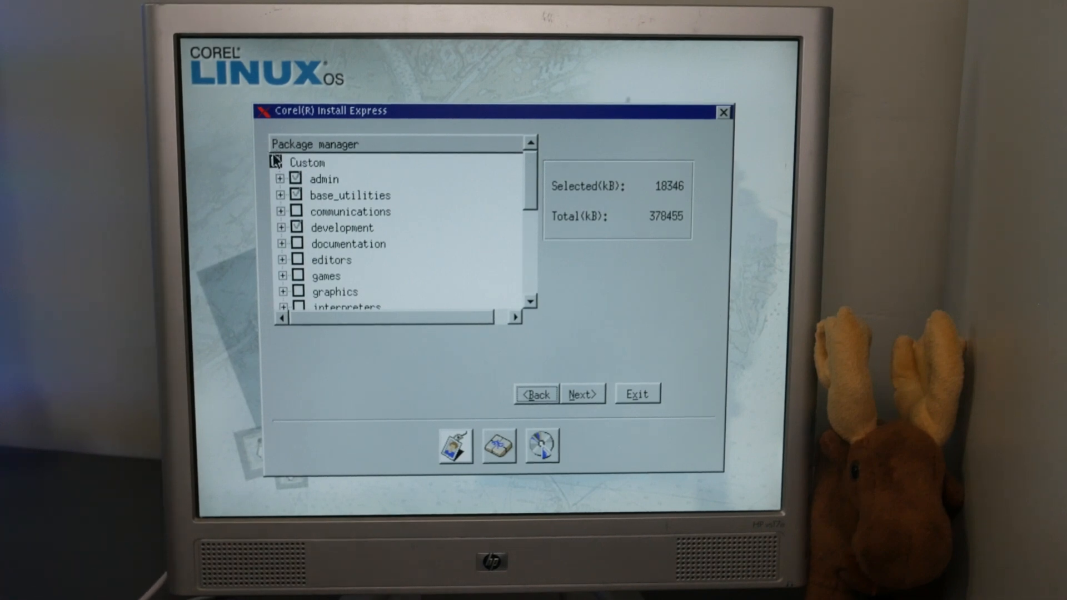
Step: Select every package group in the Package manager (256210 kB of 378455 kB) and continue
{"action": "left_click", "coordinate": [275, 163]}
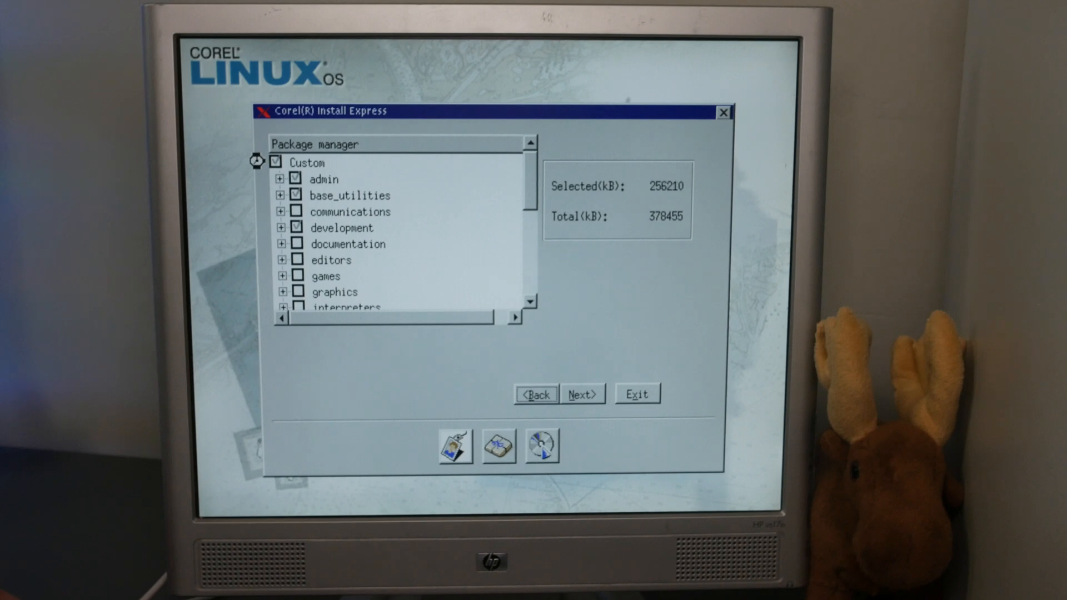
{"action": "left_click", "coordinate": [277, 162]}
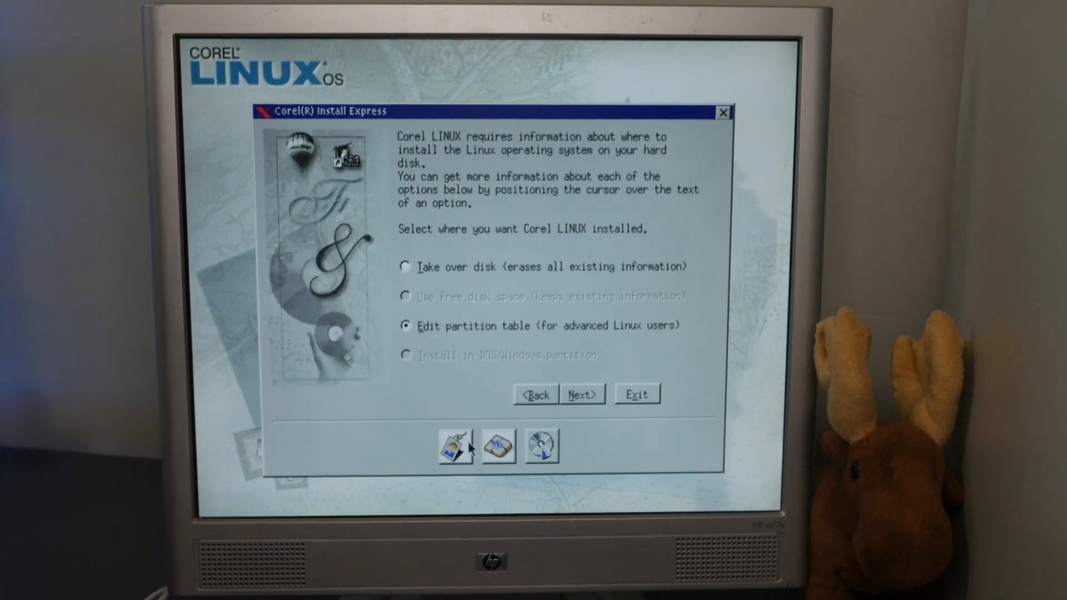
{"action": "mouse_move", "coordinate": [486, 366]}
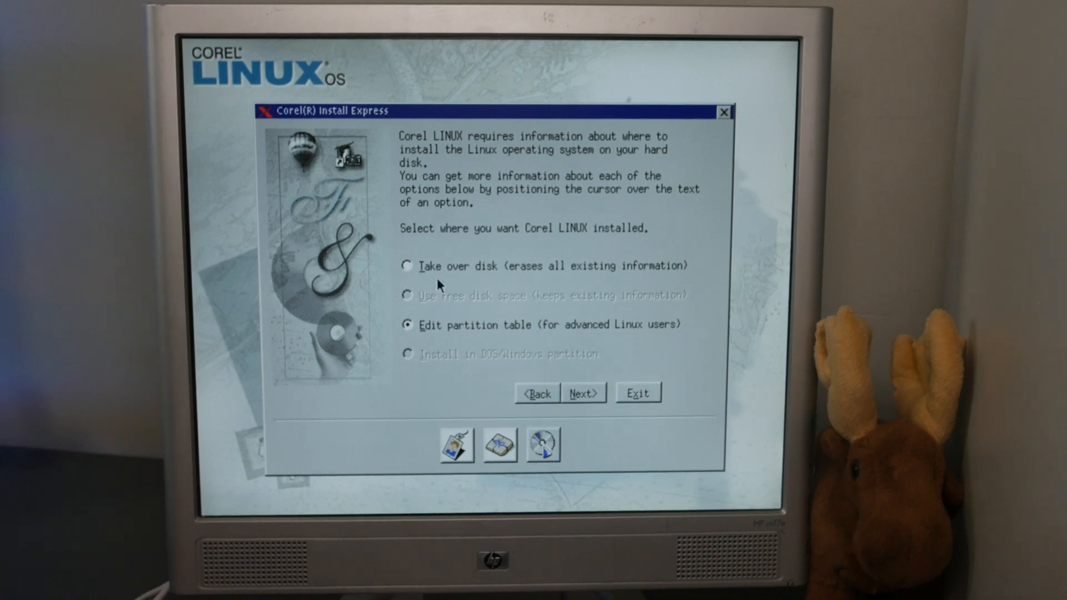
Step: Set the install location to Take over disk, erasing all existing information
{"action": "left_click", "coordinate": [408, 266]}
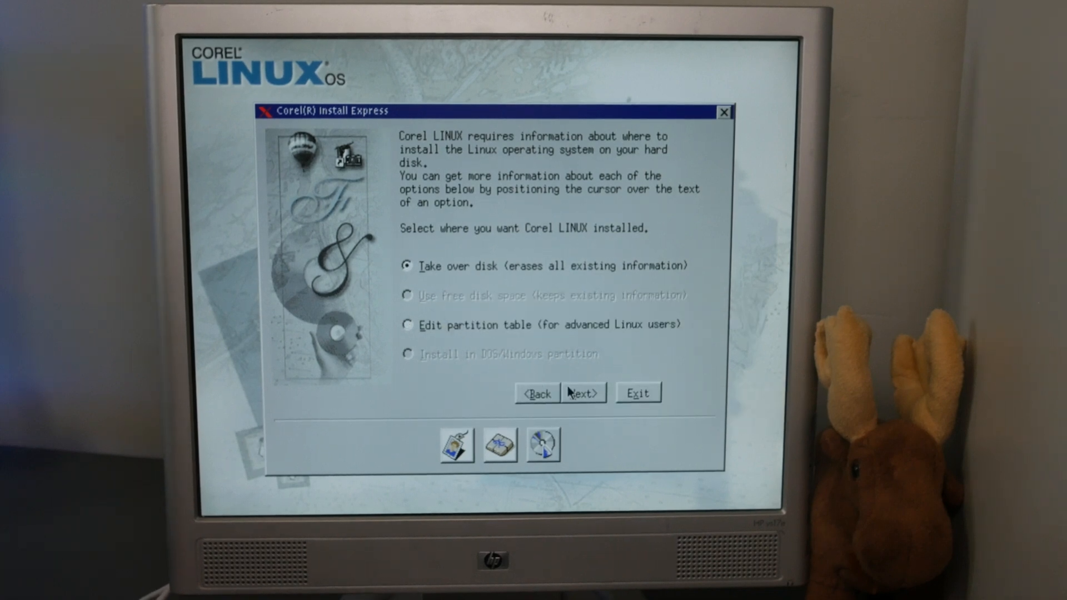
{"action": "left_click", "coordinate": [581, 392]}
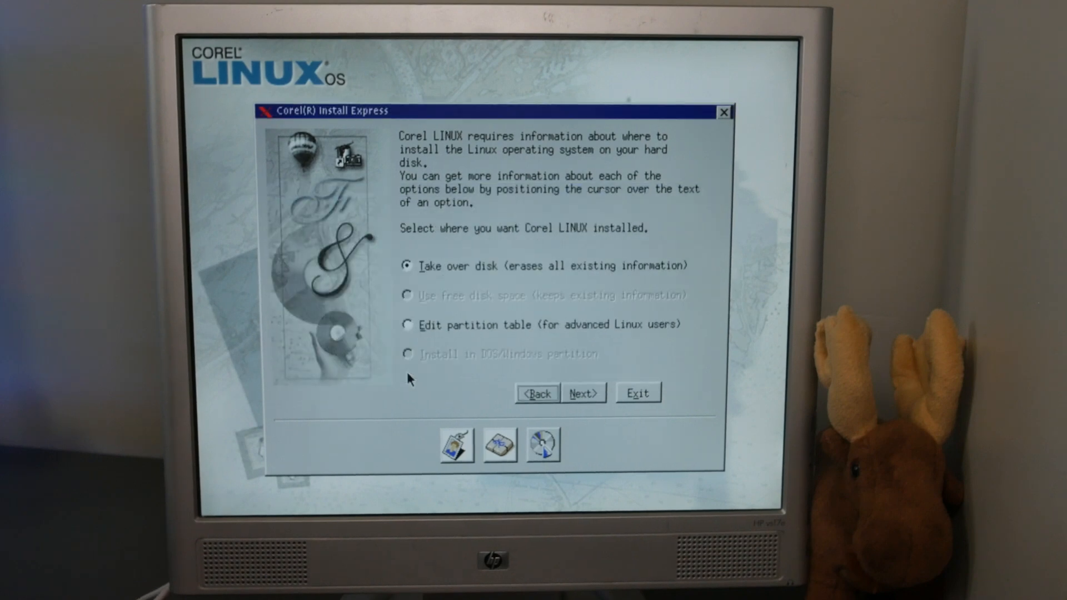
Step: Review the summary and run the installation until Corel LINUX reports success
{"action": "left_click", "coordinate": [581, 392]}
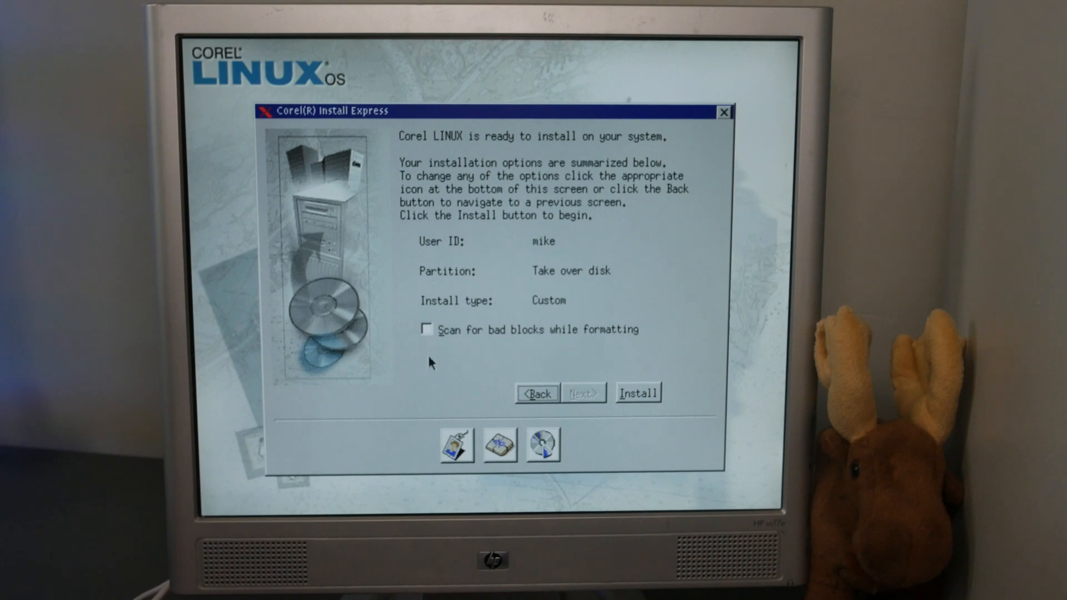
{"action": "mouse_move", "coordinate": [635, 398]}
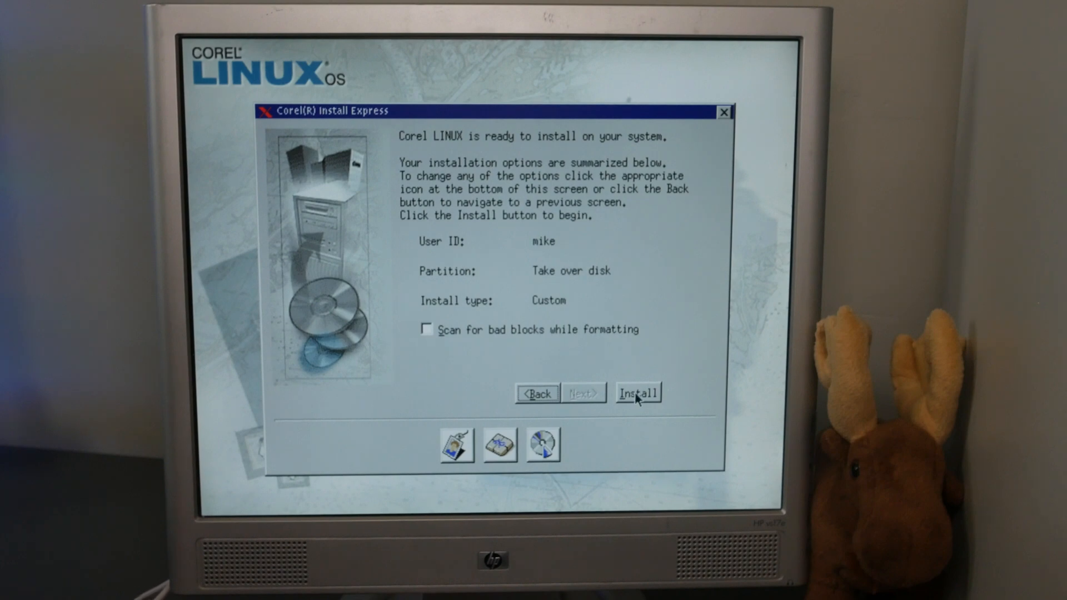
{"action": "left_click", "coordinate": [636, 392]}
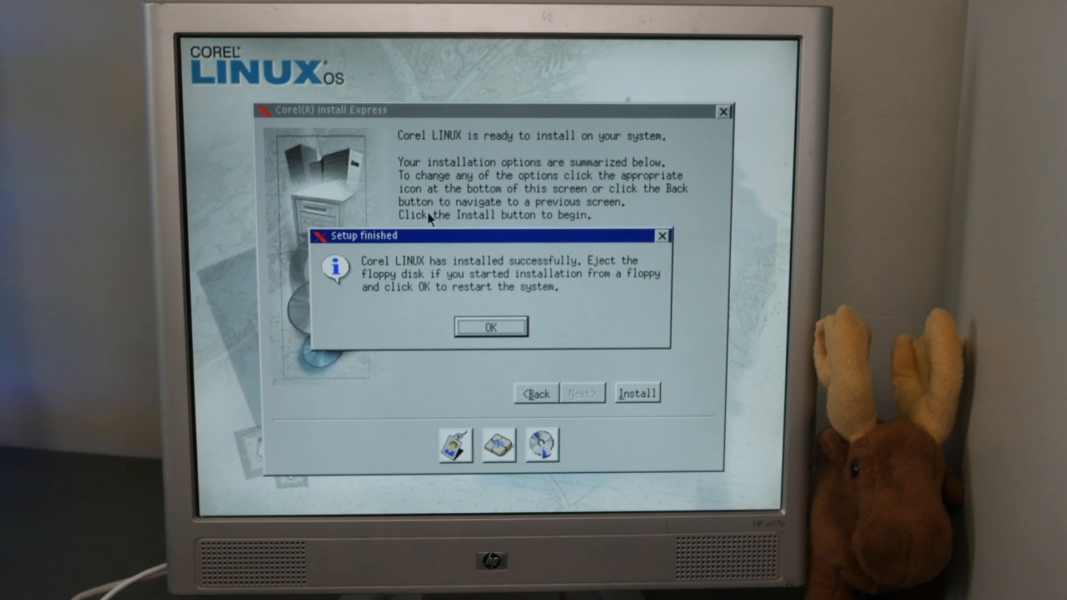
{"action": "mouse_move", "coordinate": [552, 249]}
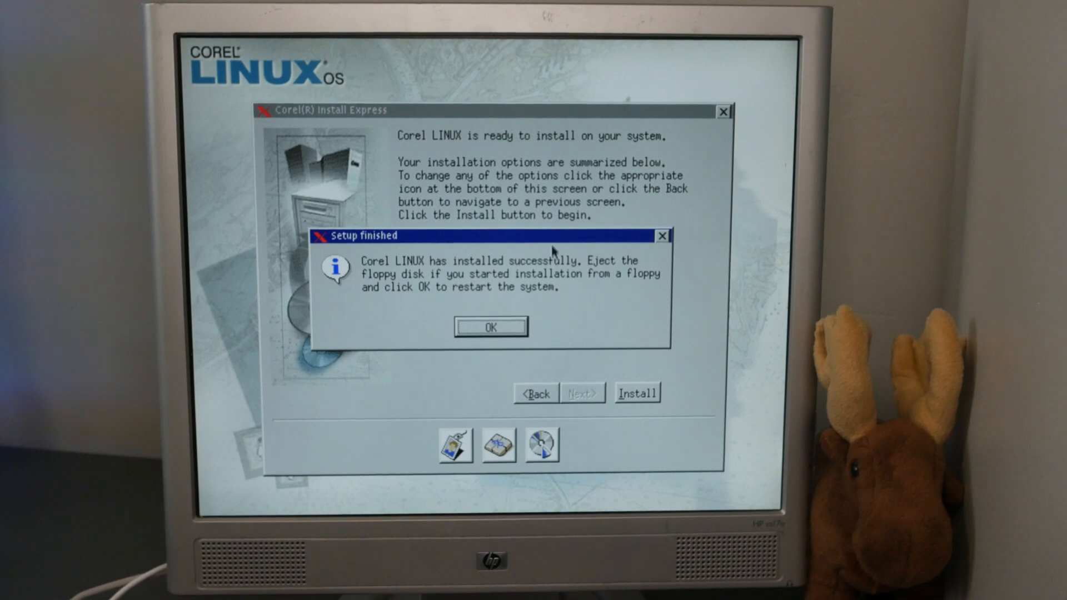
{"action": "mouse_move", "coordinate": [468, 326]}
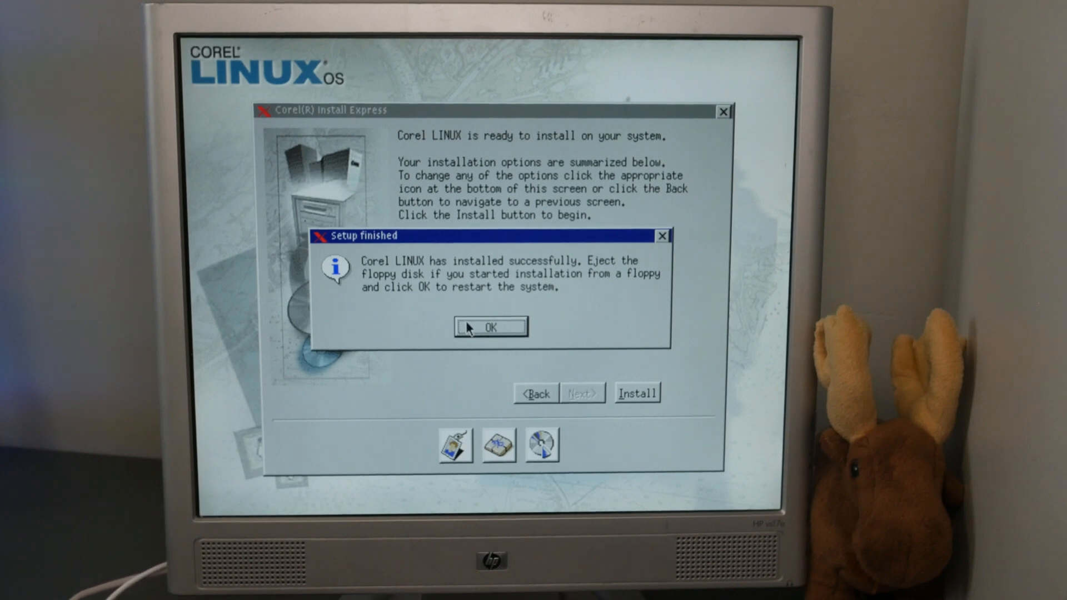
Step: Restart the system and boot the Corel Linux entry from the hard drive
{"action": "left_click", "coordinate": [490, 326]}
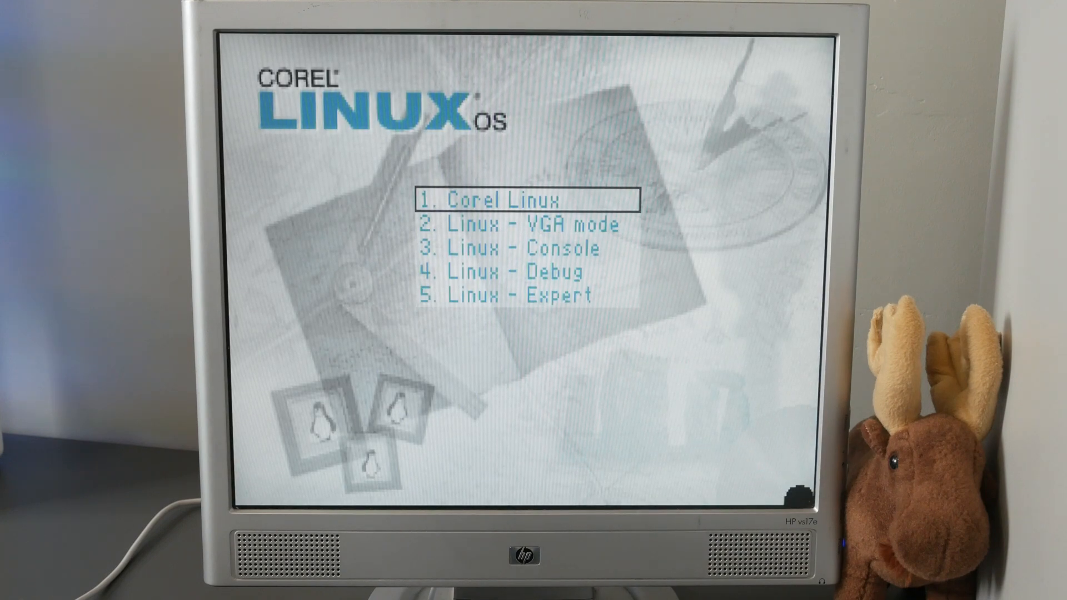
{"action": "key", "text": "Return"}
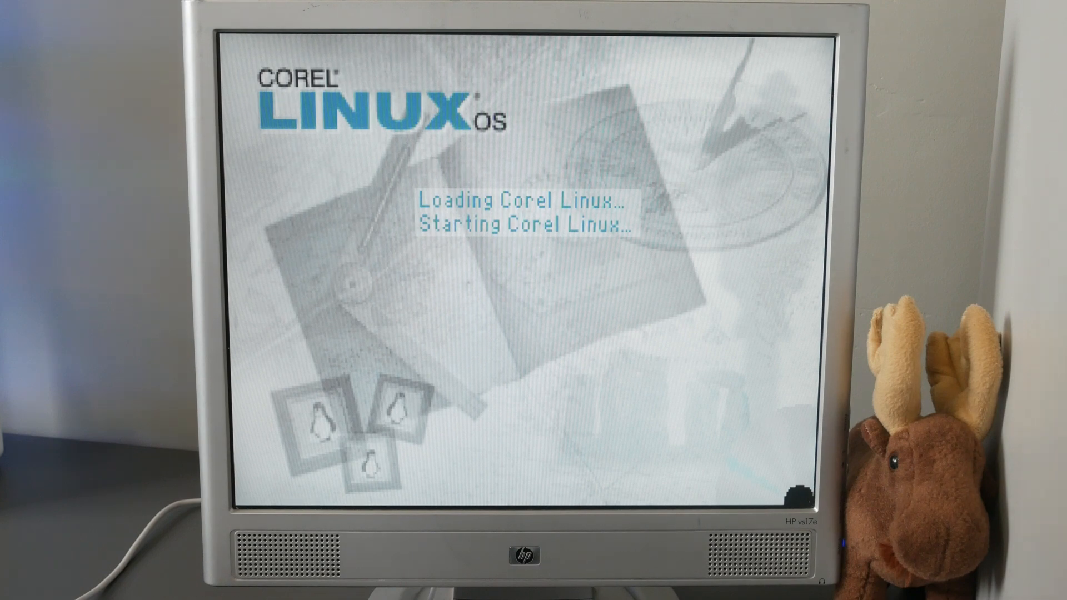